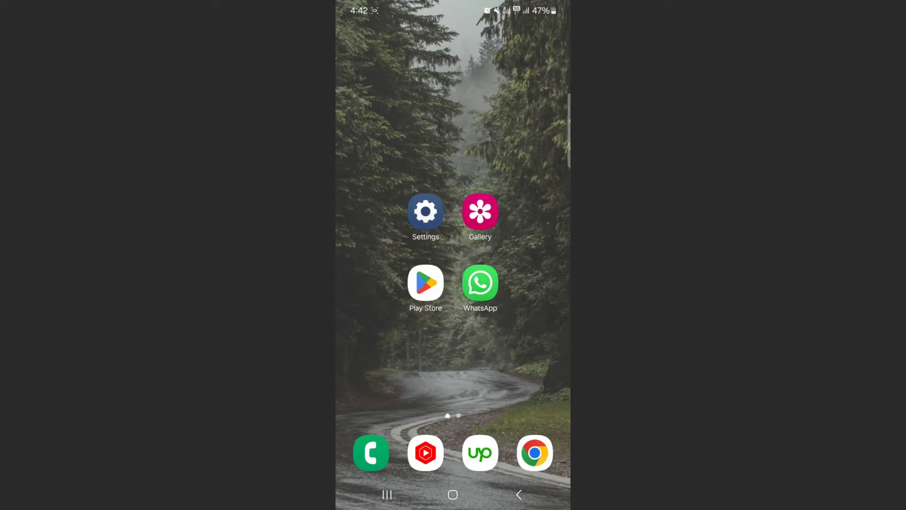
# Launch Settings from the home screen and scroll its main list down to About phone
pyautogui.click(425, 211)
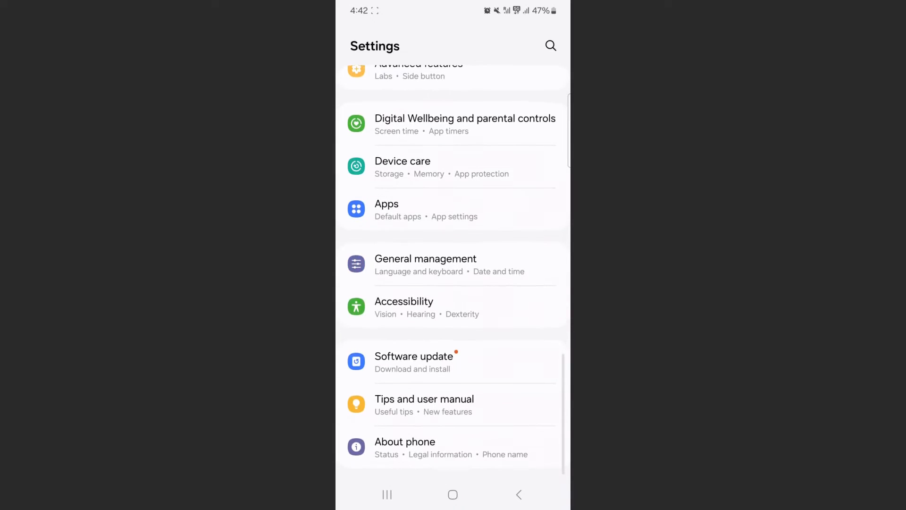
pyautogui.click(450, 266)
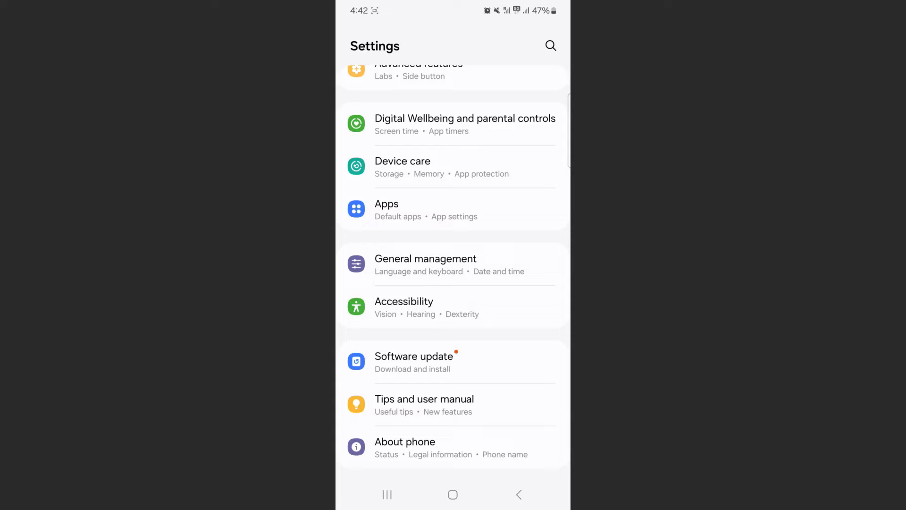
# Go into General management and open Reset, showing Factory data reset among its options
pyautogui.click(425, 258)
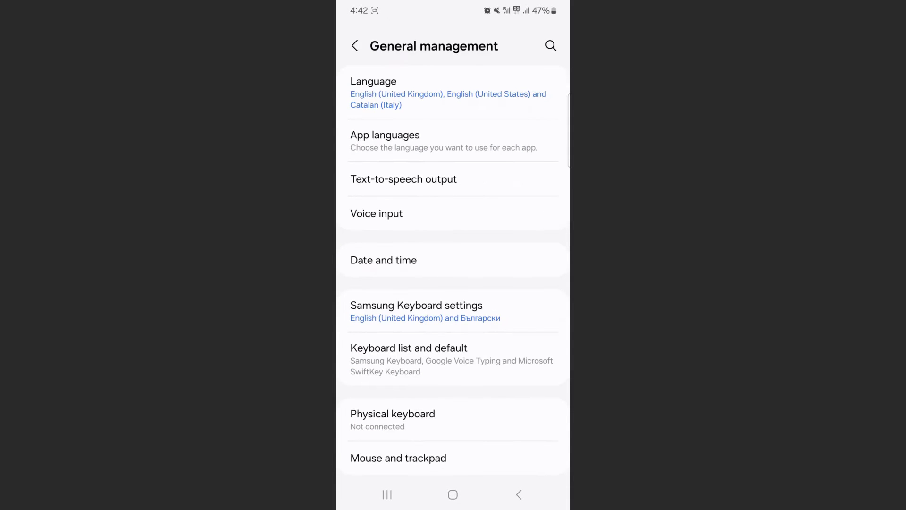
pyautogui.scroll(-3)
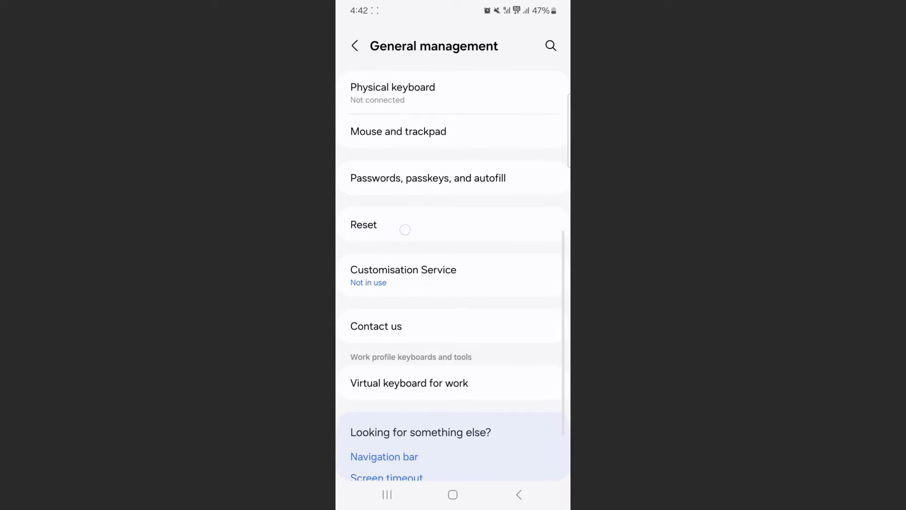
pyautogui.click(364, 224)
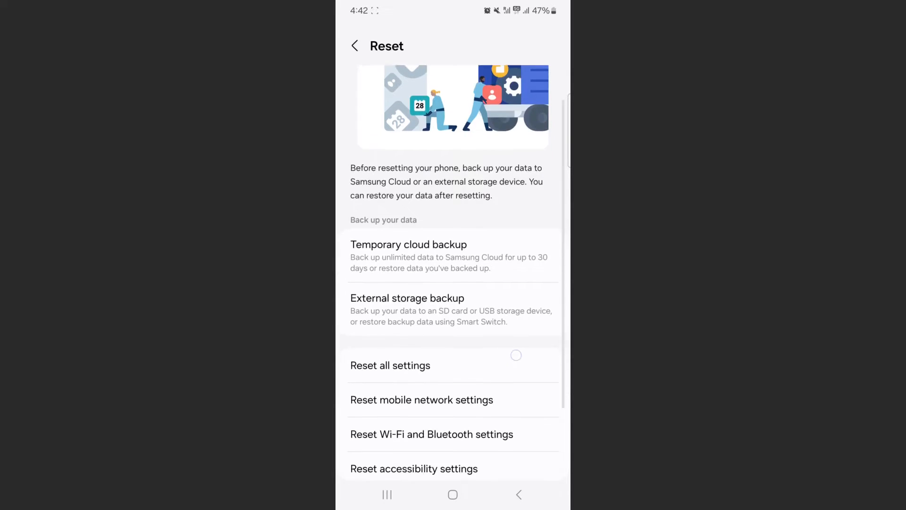
pyautogui.scroll(3)
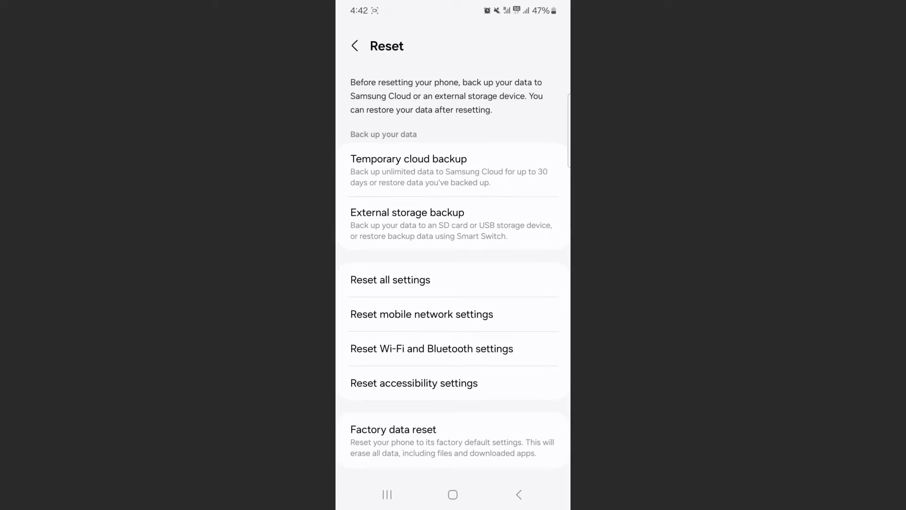
# View the Reset Wi-Fi and Bluetooth settings page, then back out without resetting
pyautogui.click(430, 348)
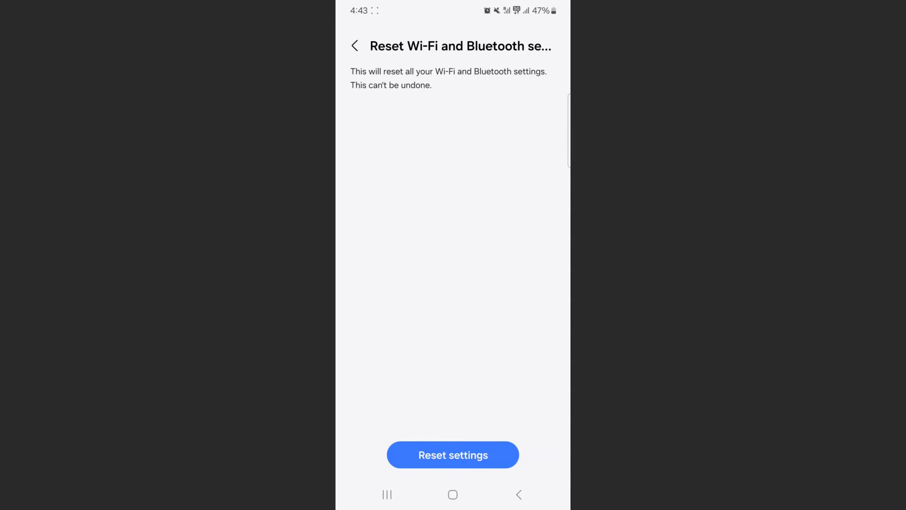
pyautogui.click(355, 46)
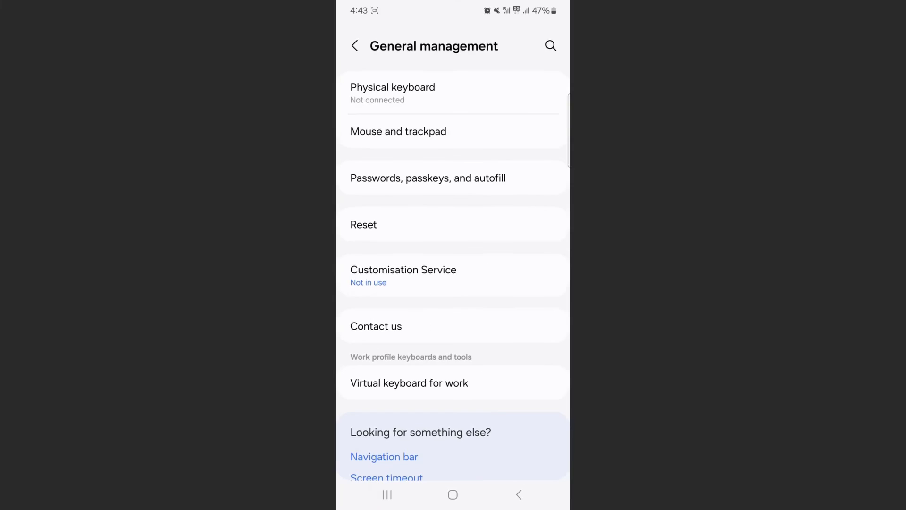
# Search Settings for 'reset wif' and open the Reset Wi-Fi and Bluetooth settings result
pyautogui.click(355, 46)
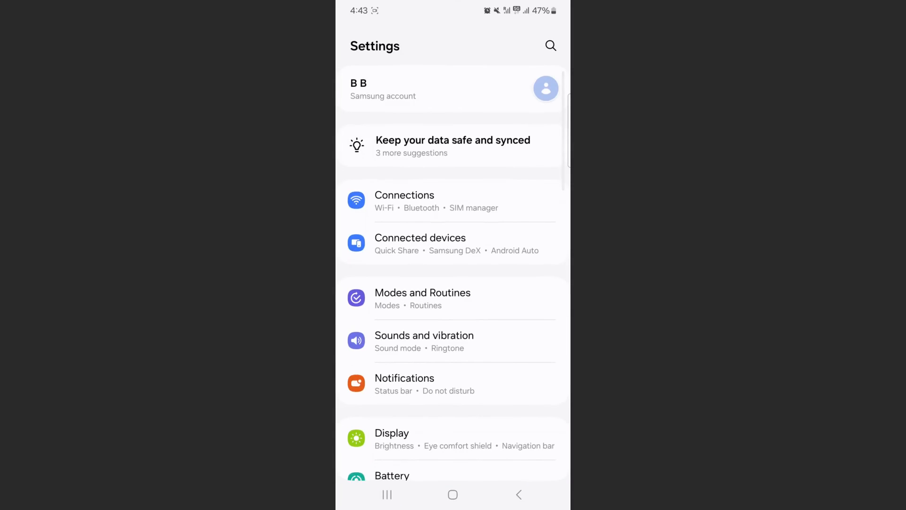
pyautogui.click(549, 45)
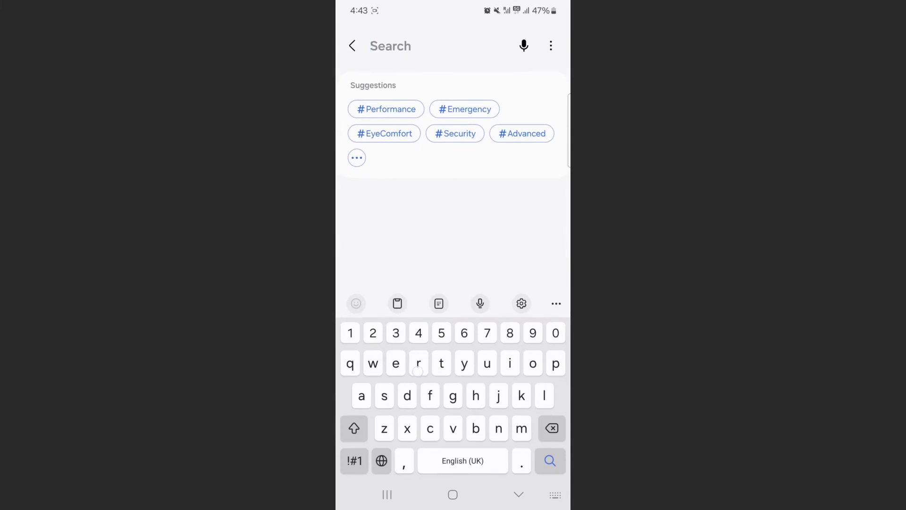
pyautogui.write('reset w')
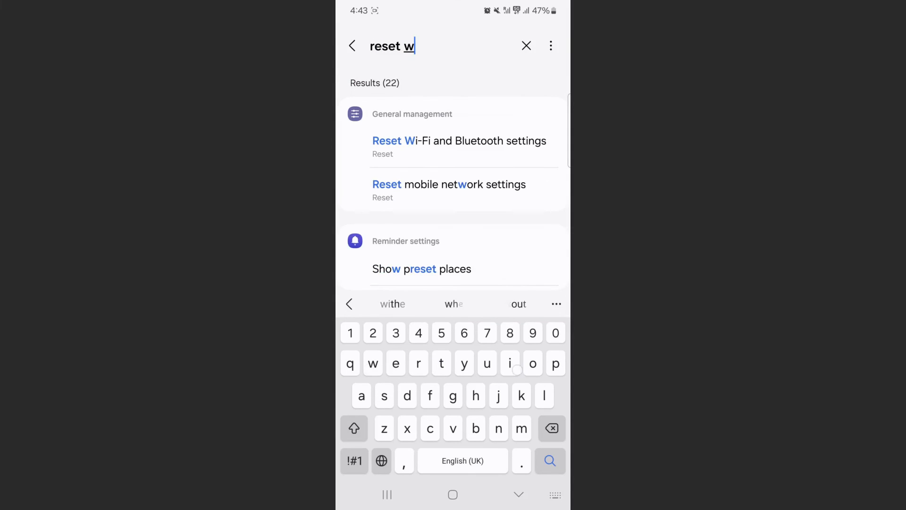
pyautogui.write('if')
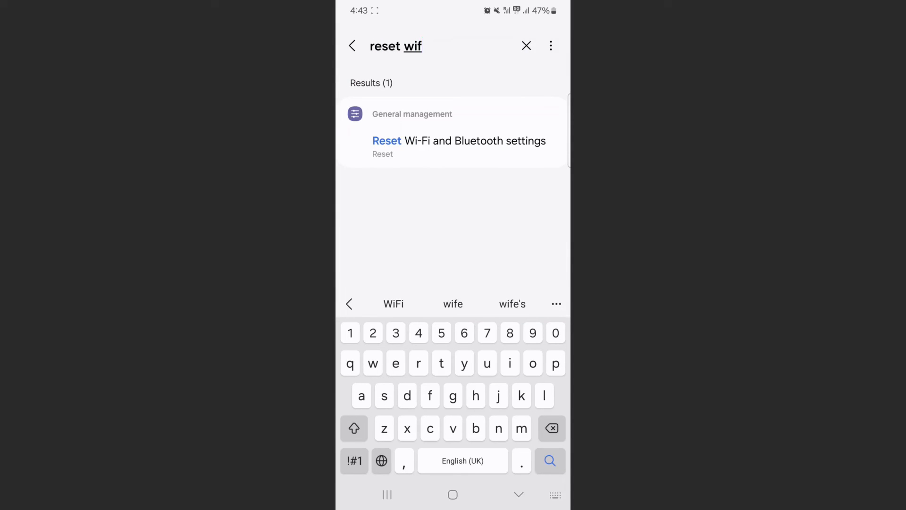
pyautogui.click(459, 144)
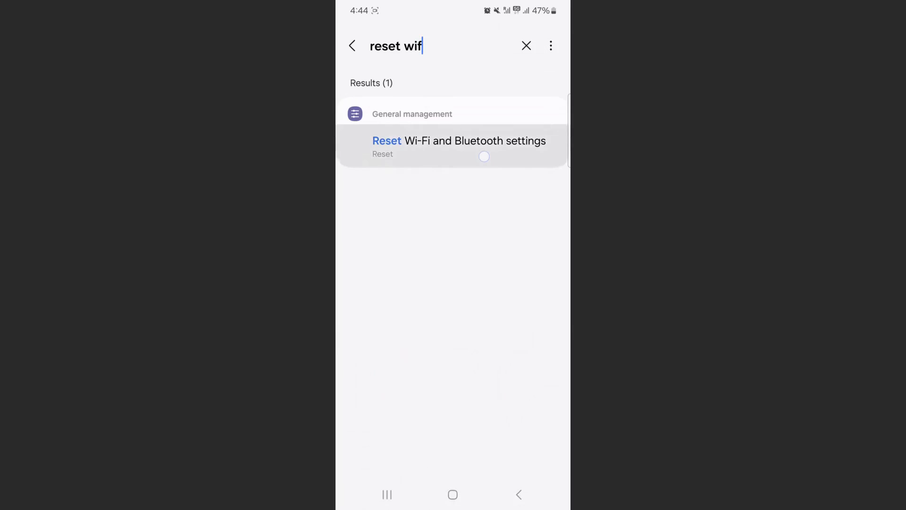
pyautogui.click(458, 140)
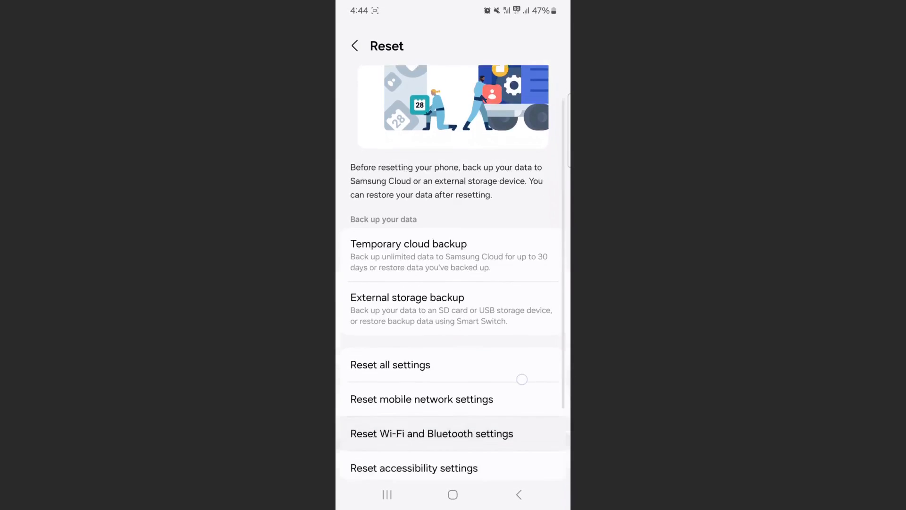